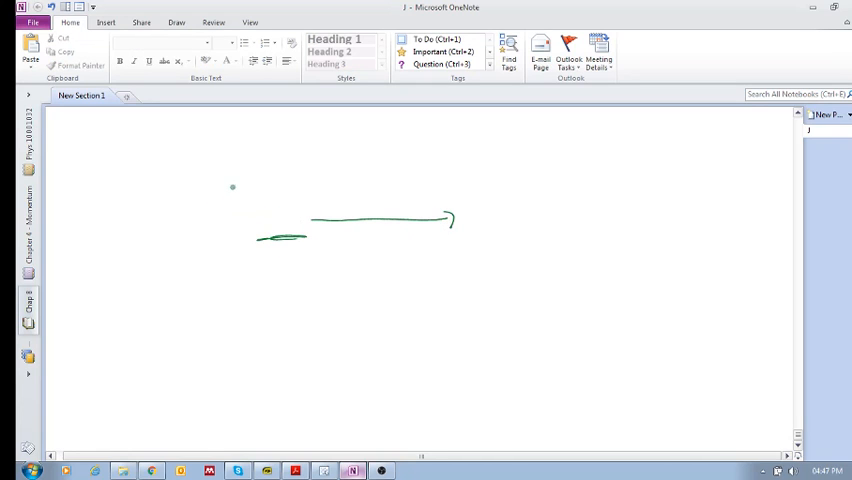
Step: Sketch a green box on a surface line inside a dashed boundary labelled 'syst.'
drag(205, 180, 320, 235)
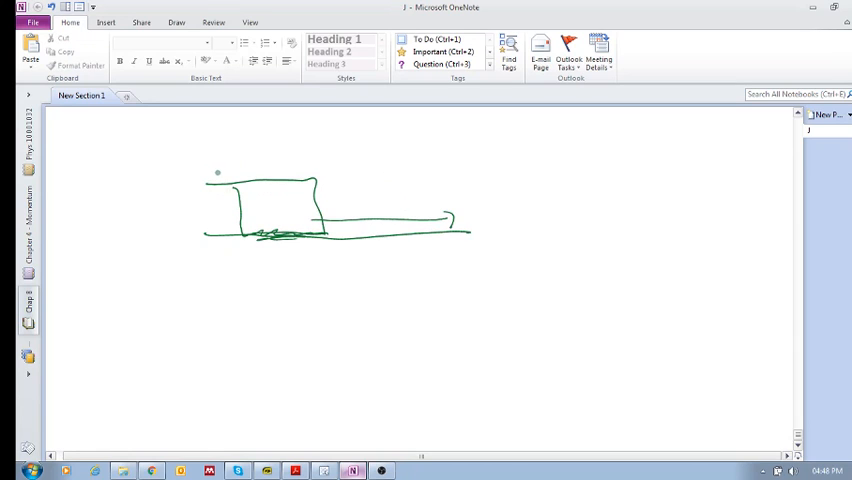
drag(222, 165, 225, 235)
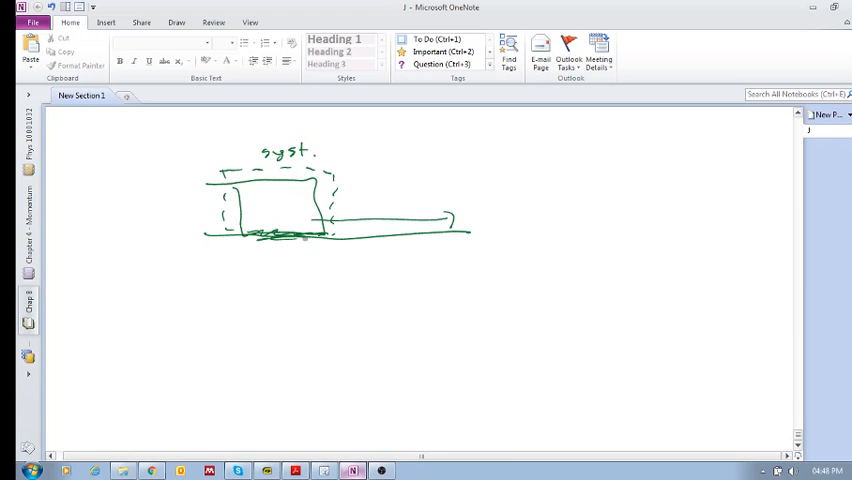
click(176, 22)
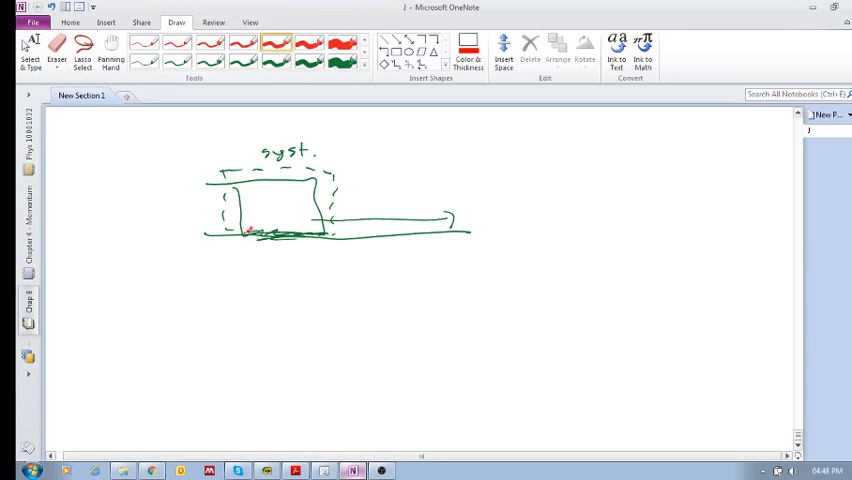
Step: Add red friction bumps at the contact, a red boundary with W, and 'ΔEth' and 'Stat' headings
drag(250, 230, 320, 230)
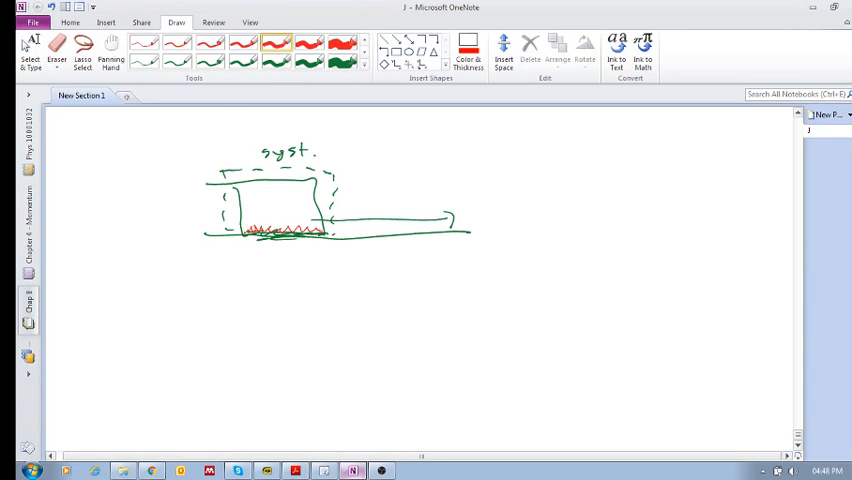
drag(245, 238, 320, 238)
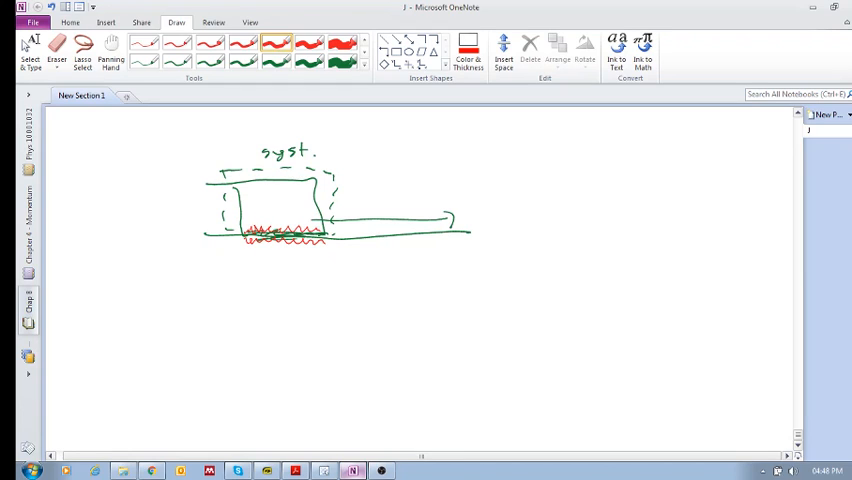
drag(268, 215, 275, 255)
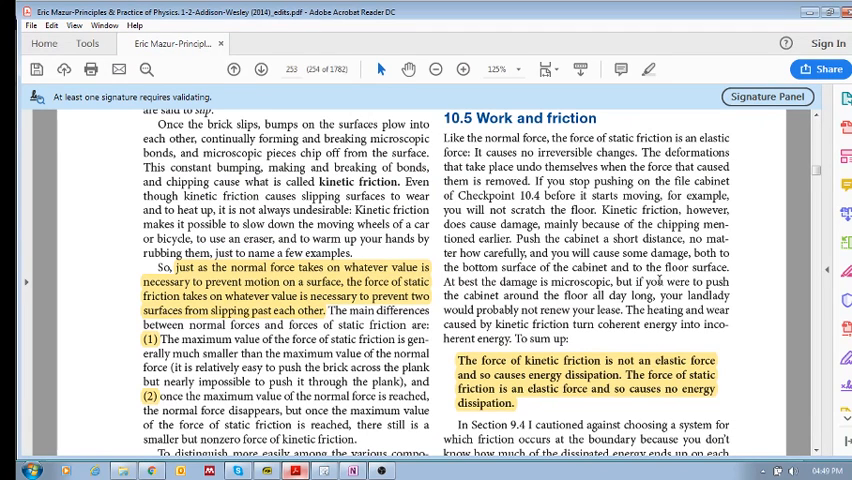
click(352, 470)
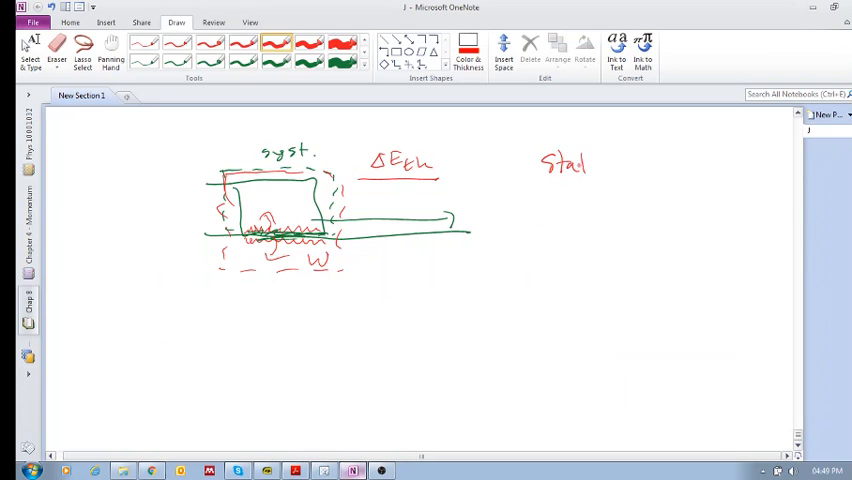
Step: Circle 'Kinetic' under ΔEth, write 'W?' under the boxed 'Static', and bring up the textbook
text(tic)
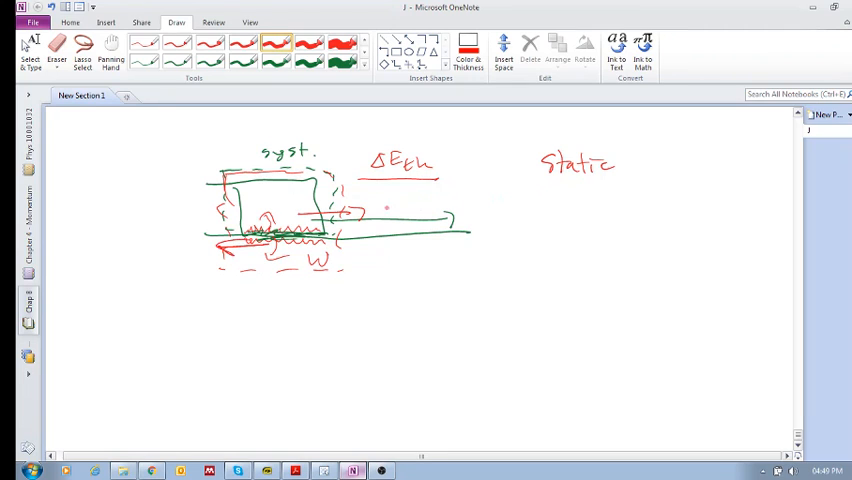
drag(385, 205, 440, 205)
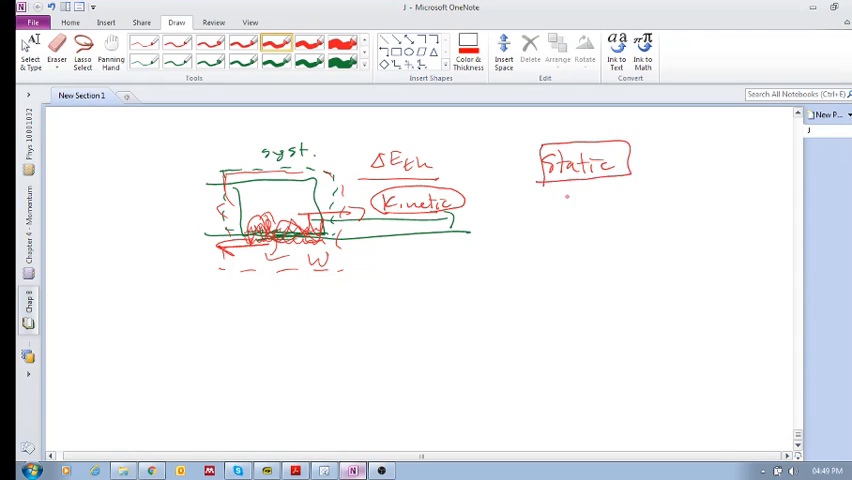
drag(578, 200, 595, 210)
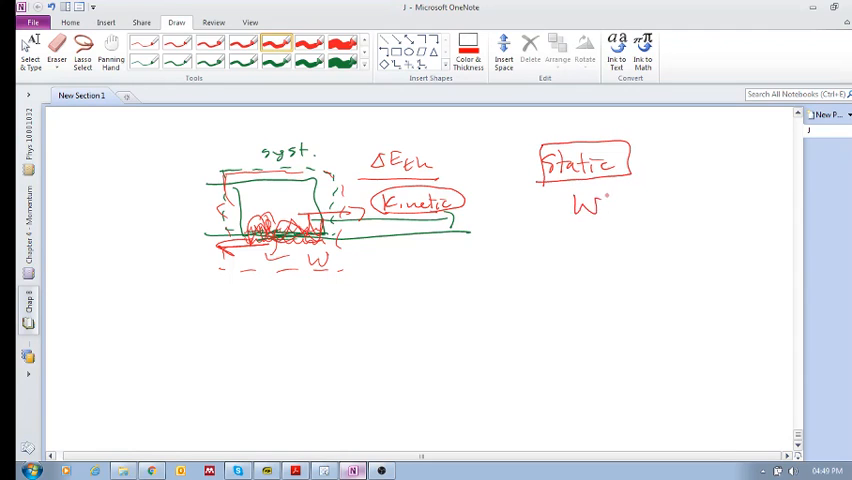
drag(595, 195, 615, 210)
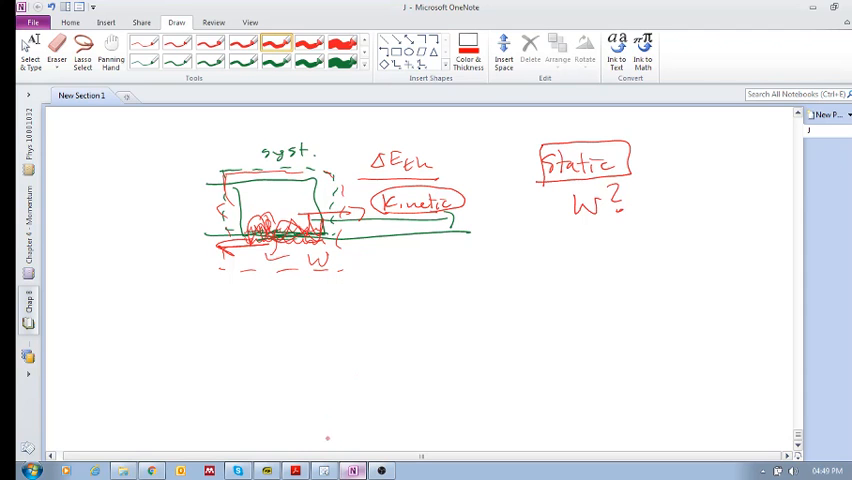
click(294, 470)
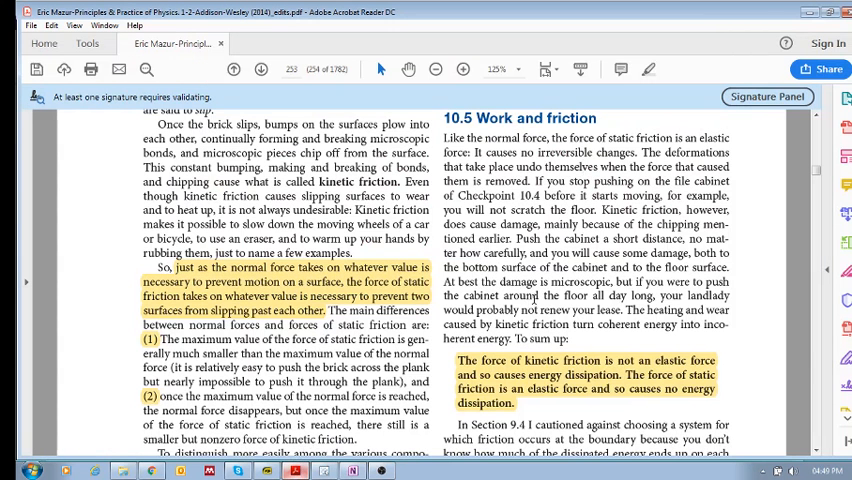
Step: Scroll the textbook to page 254, Figure 10.21, on static friction doing work
scroll(down, 3)
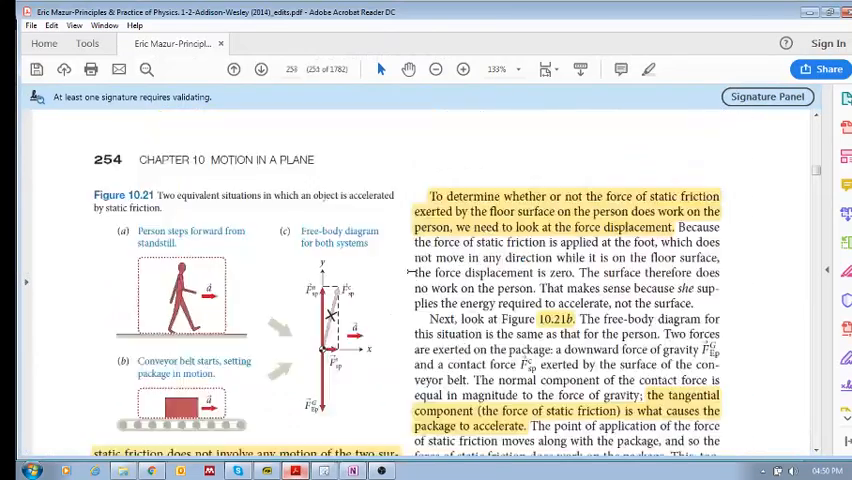
scroll(down, 3)
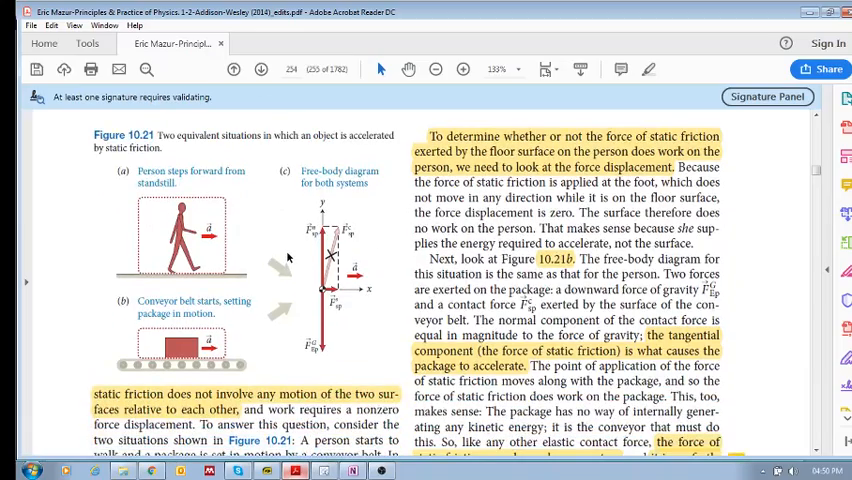
scroll(down, 3)
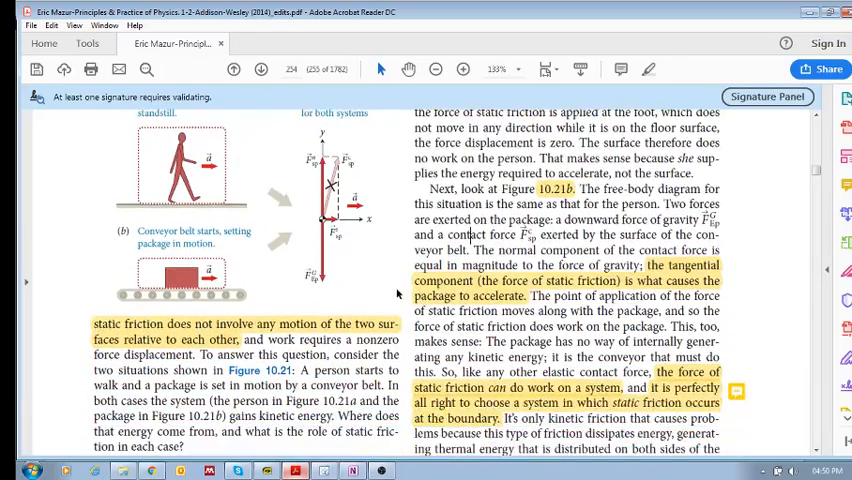
scroll(down, 3)
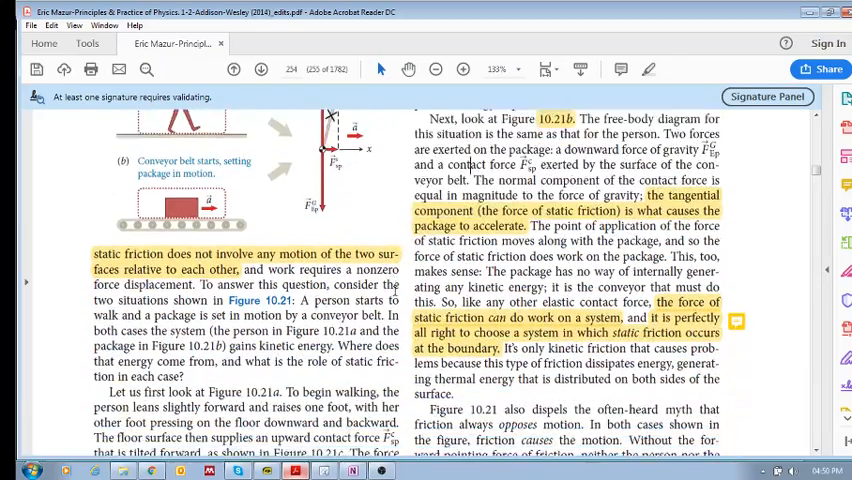
scroll(down, 3)
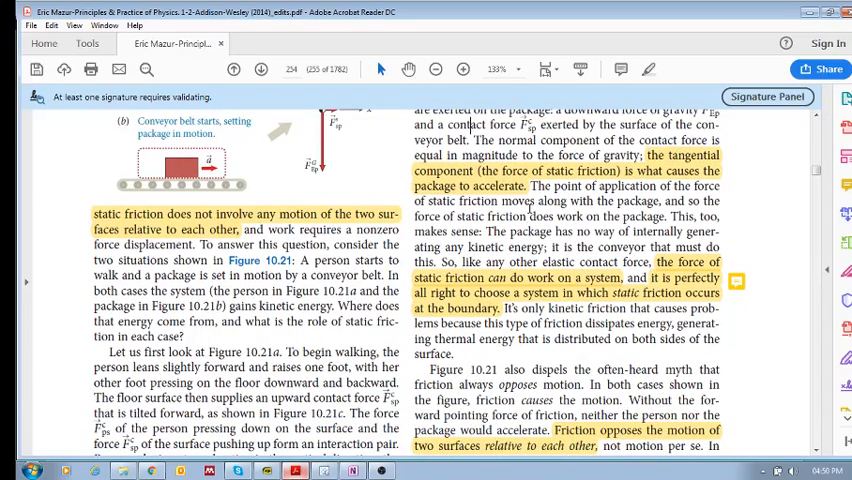
scroll(down, 3)
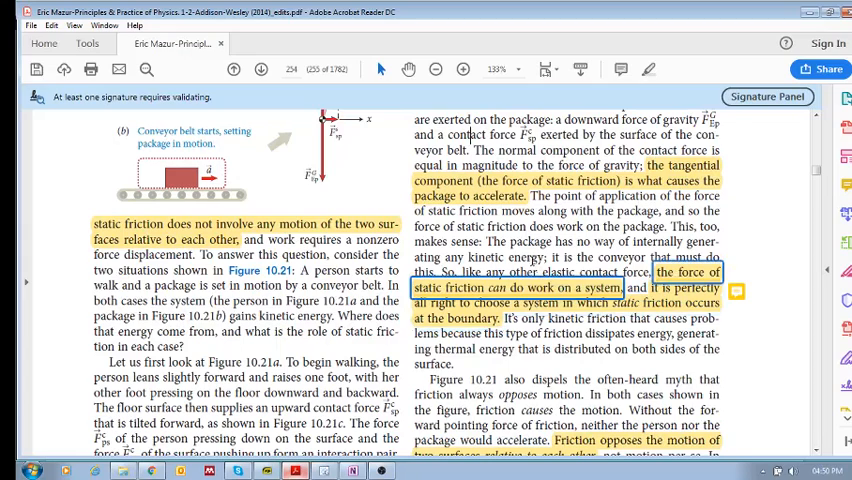
click(517, 69)
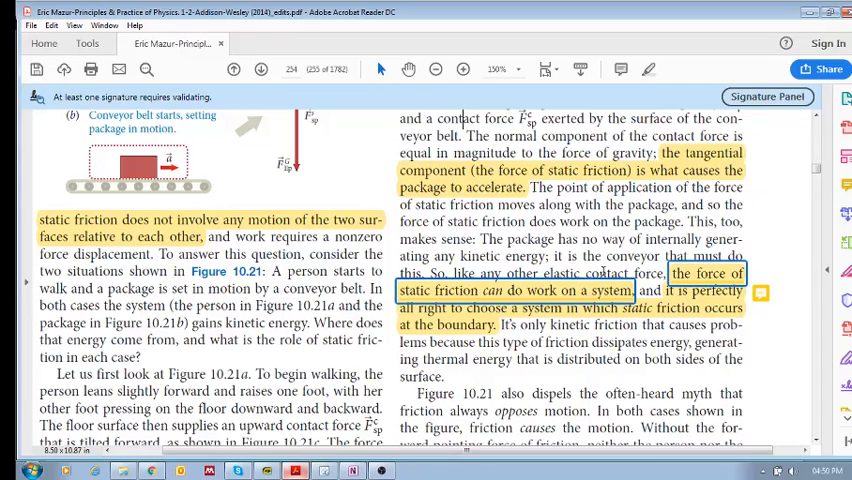
drag(646, 290, 494, 325)
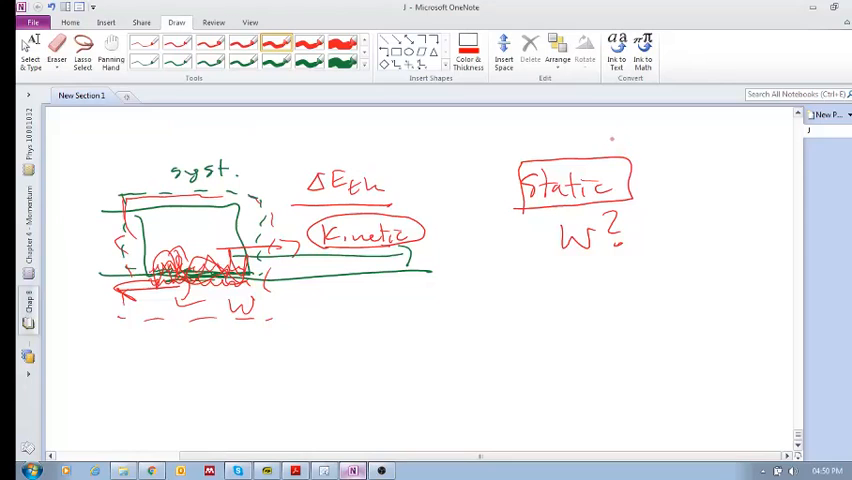
Step: Write 'X energy dissip' beside the Static box and draw a conveyor-belt box
drag(605, 128, 628, 152)
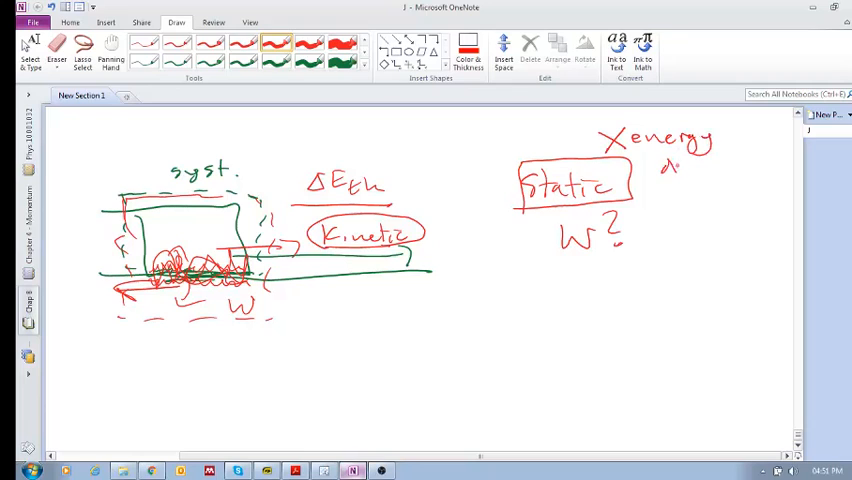
drag(665, 165, 715, 175)
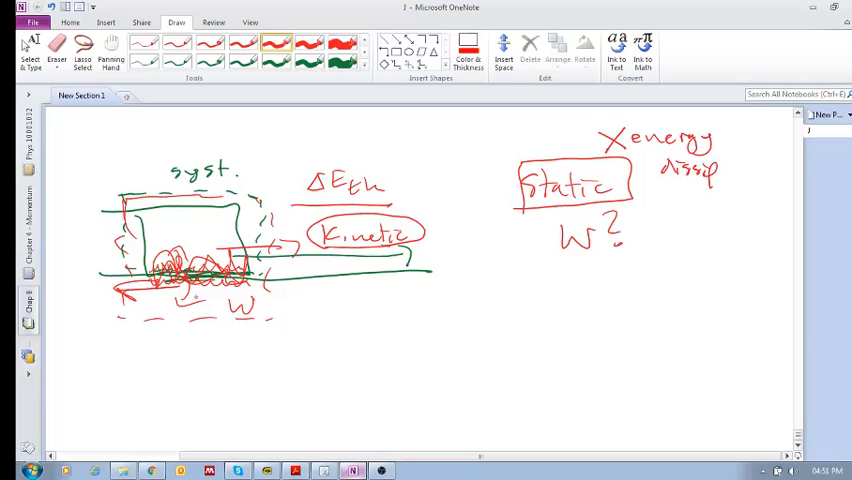
drag(453, 307, 510, 348)
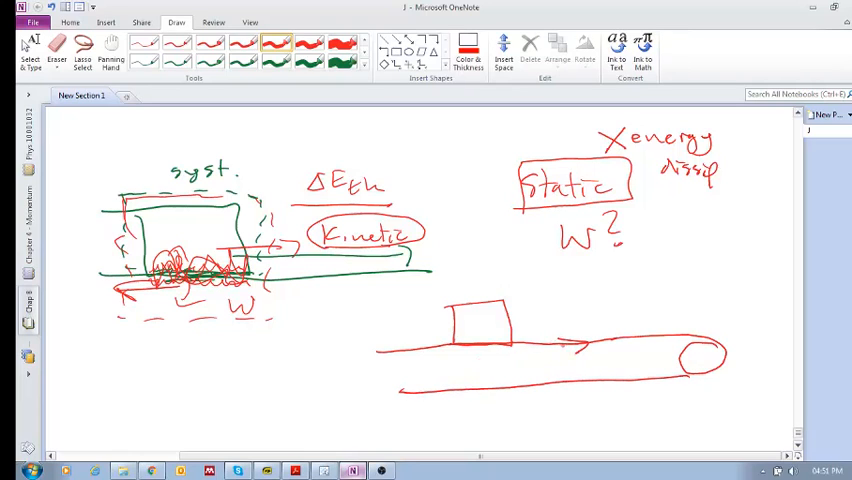
Step: Sketch the conveyor belt with Δx arrows and write 'reversible force' under W?
drag(600, 340, 665, 340)
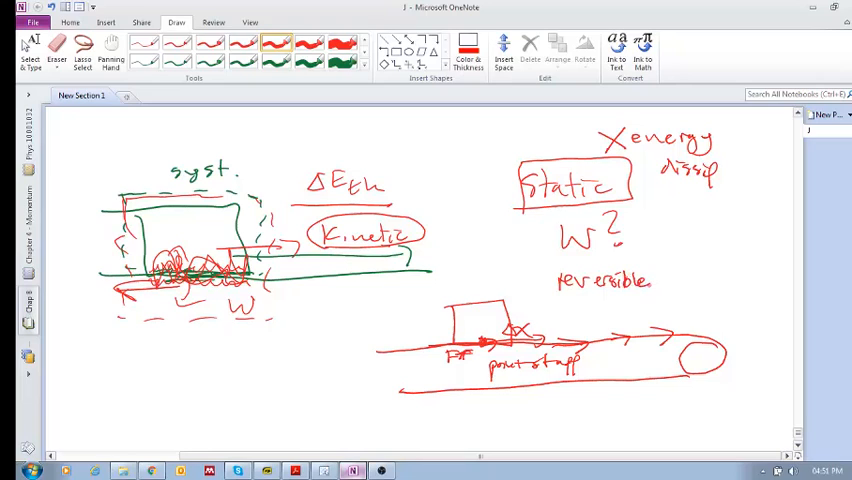
text(force)
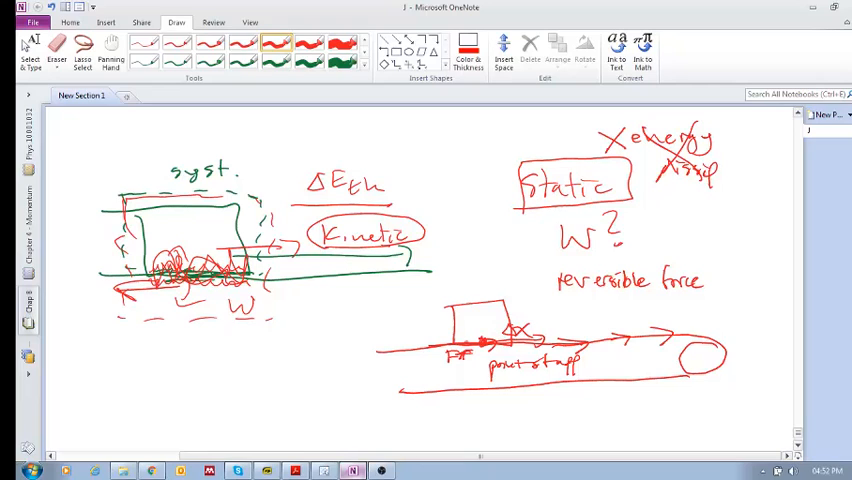
Step: Draw an arrow from Static to the belt, label 'Boundary btw surfaces', and circle W
drag(455, 340, 515, 335)
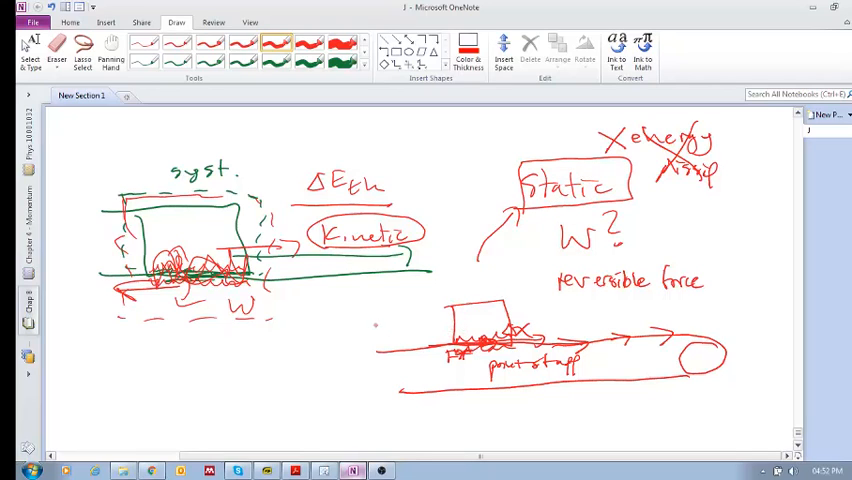
drag(375, 318, 405, 325)
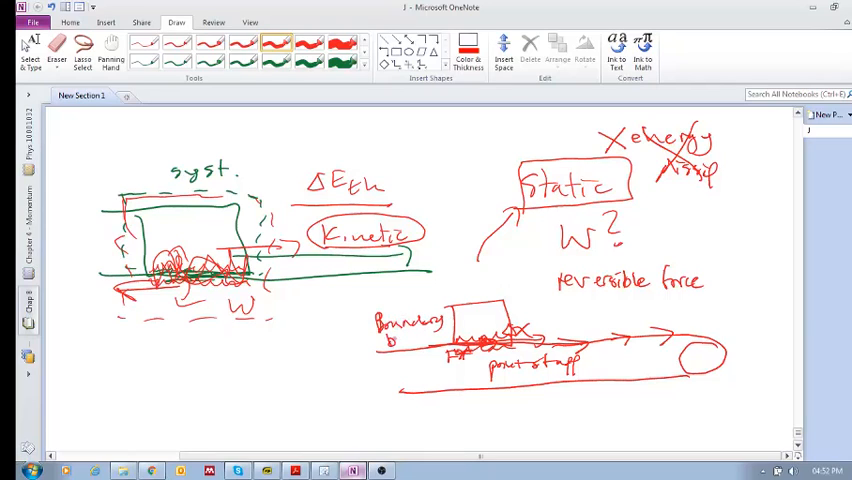
click(405, 338)
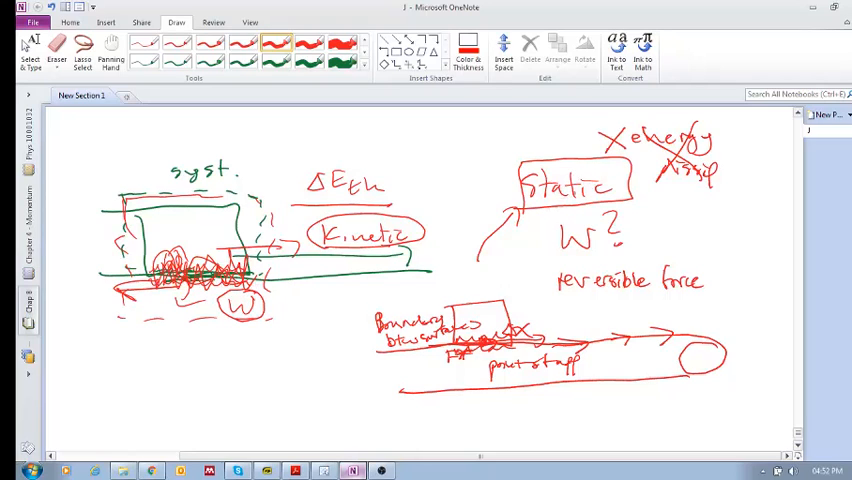
click(305, 270)
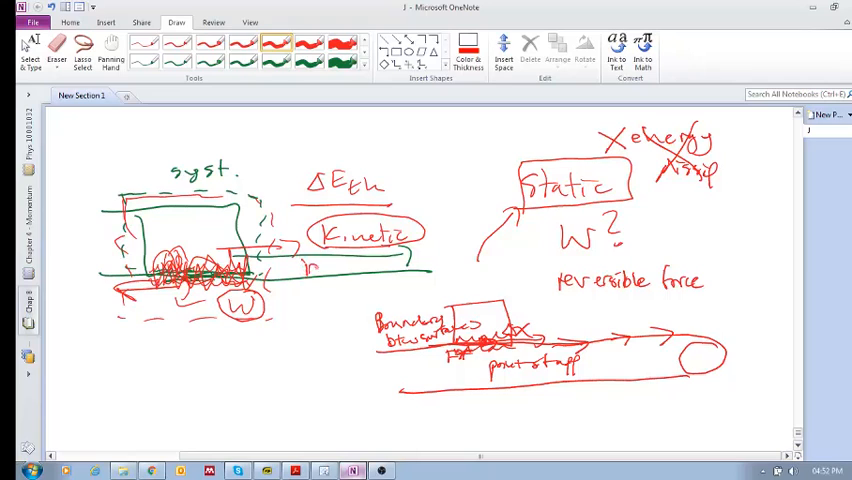